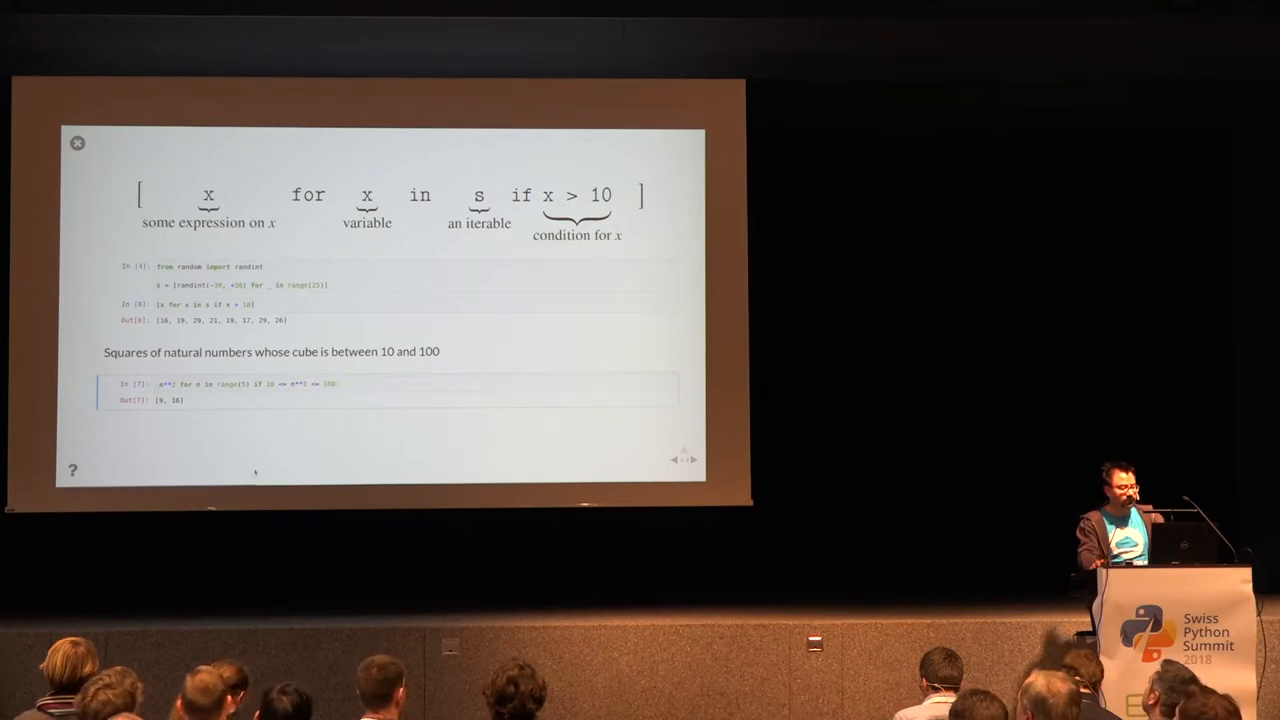
mouse_move(300, 444)
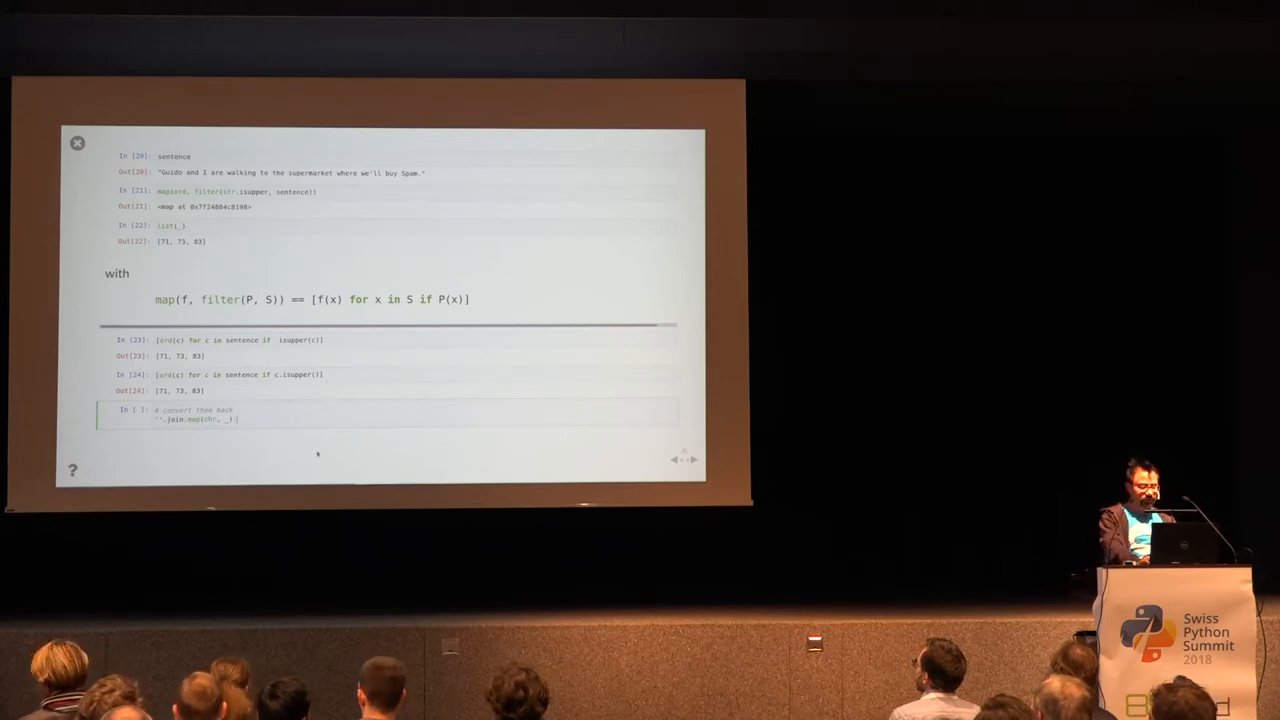
click(692, 458)
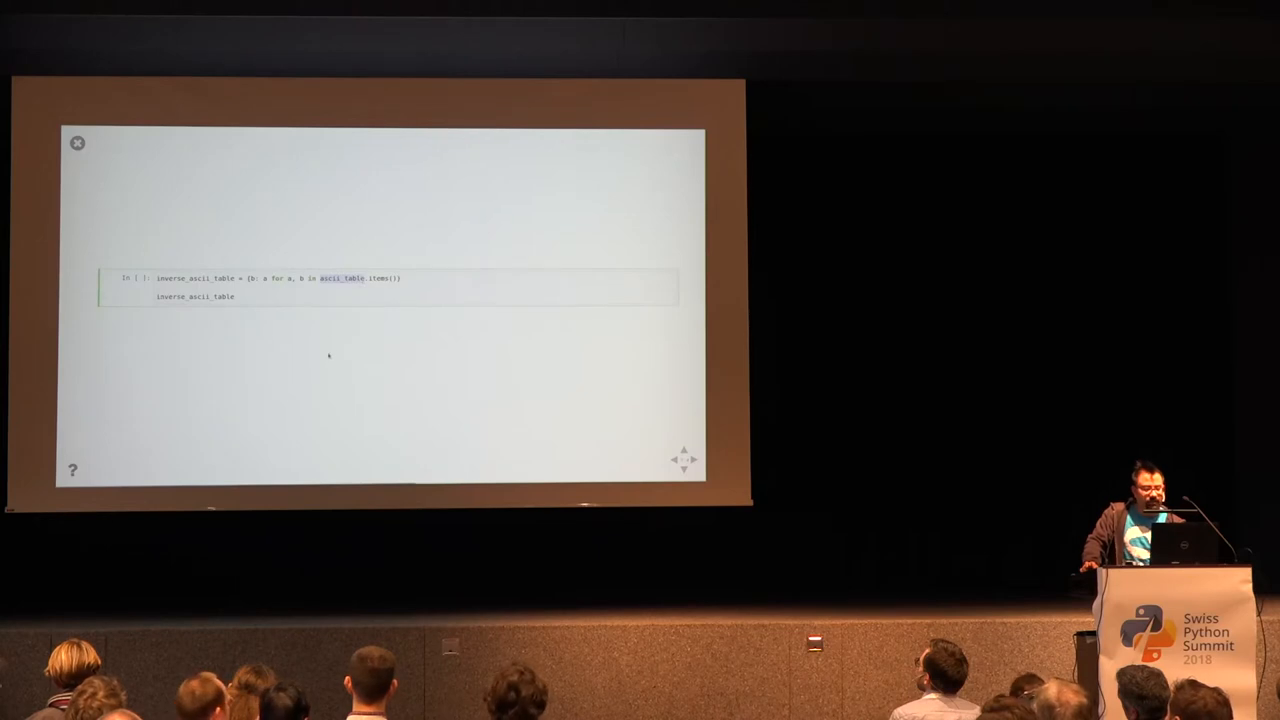
mouse_move(348, 340)
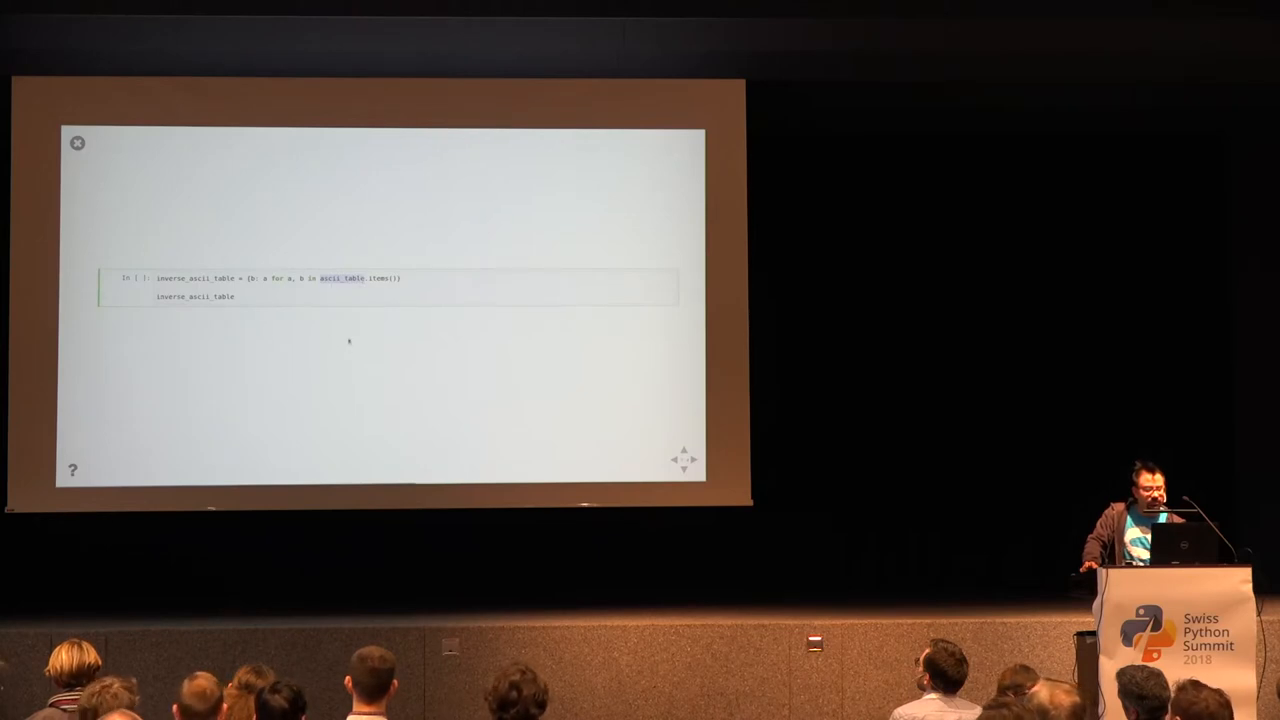